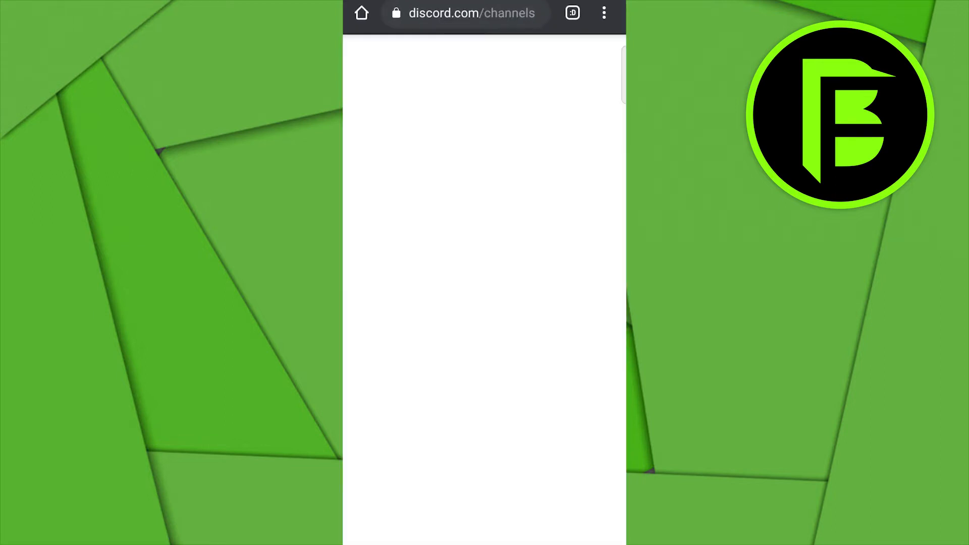
Step: Enter discord.com in Chrome's address bar to load the Discord homepage
text(d)
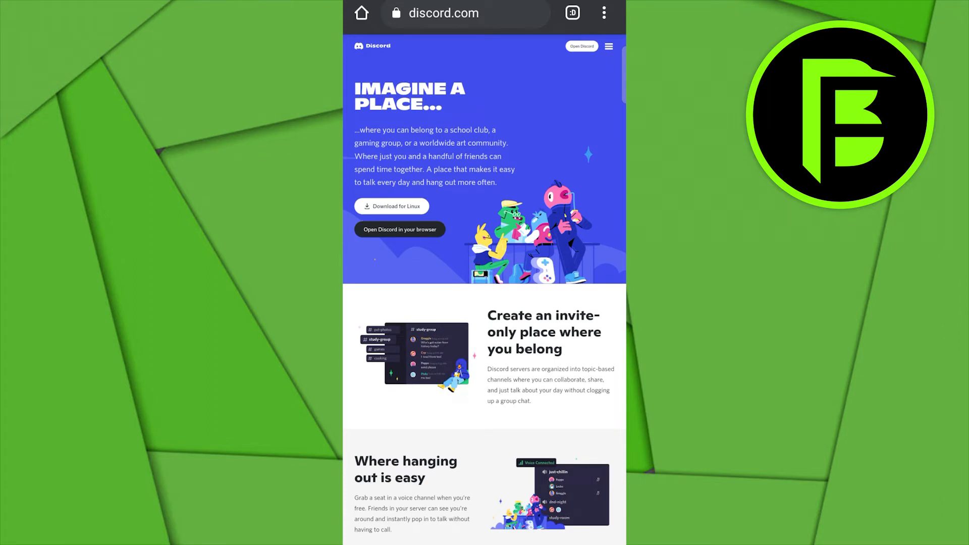
Step: Scroll the homepage to 'Open Discord in your browser' and enter the #general channel
scroll(down, 3)
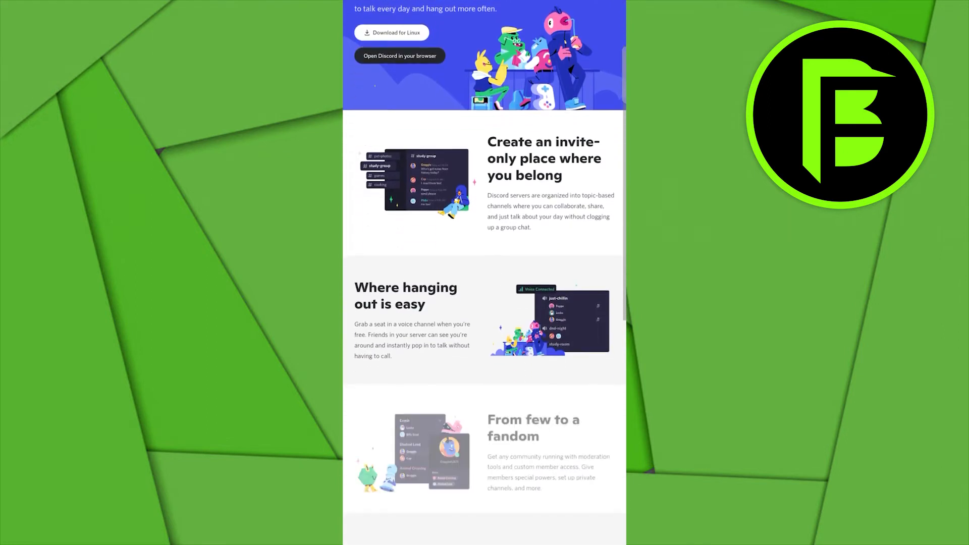
scroll(down, 3)
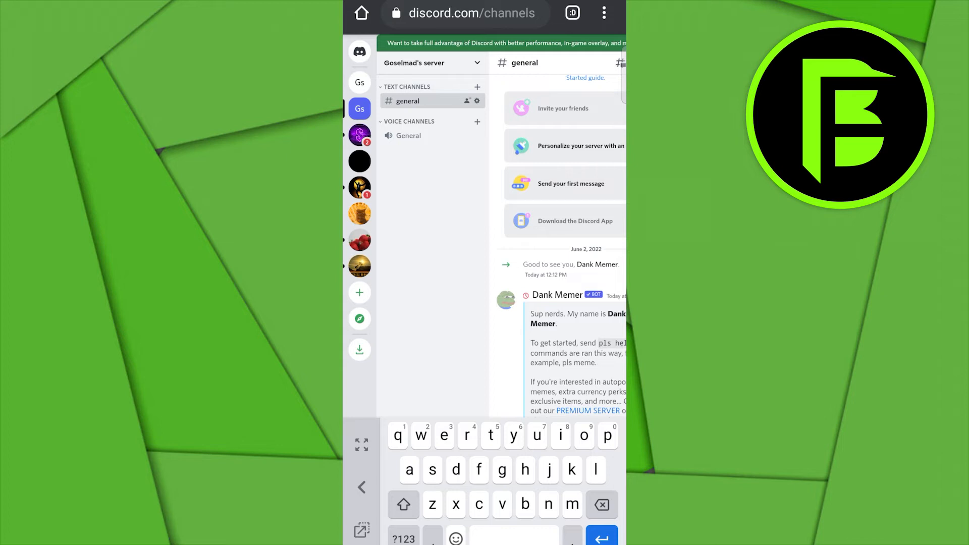
Step: Choose Server Settings from the server name dropdown to reach Server Overview
click(426, 62)
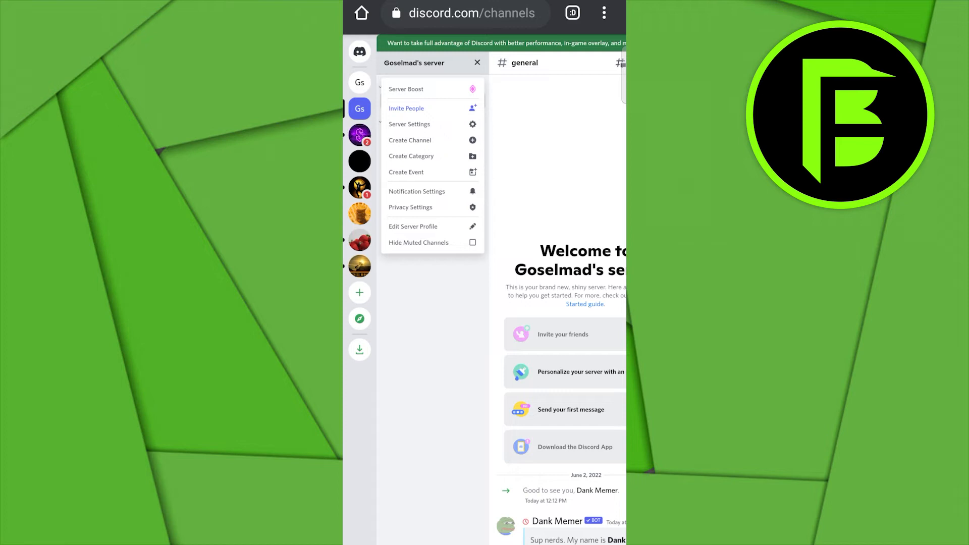
click(408, 124)
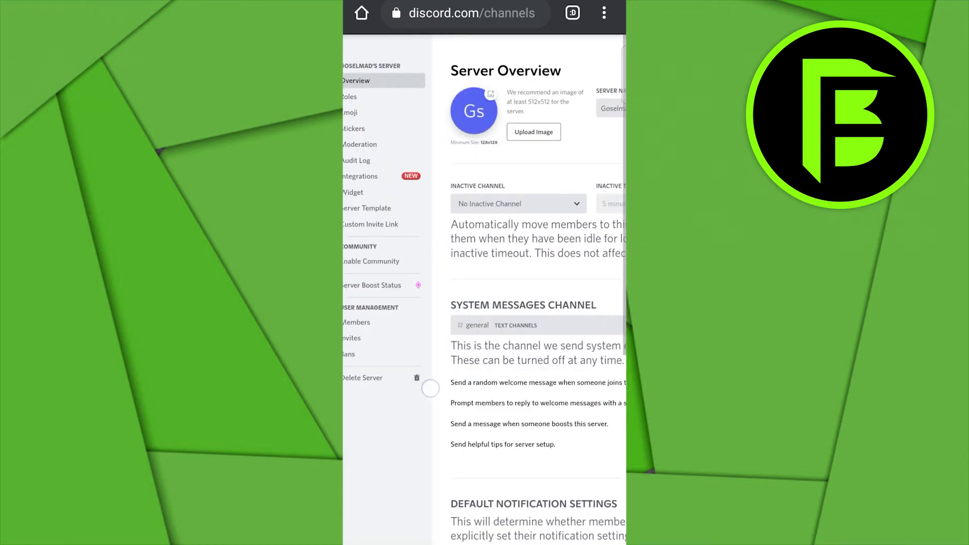
Step: Scroll Server Overview past Default Notification Settings and Display to Server Banner Background
scroll(down, 3)
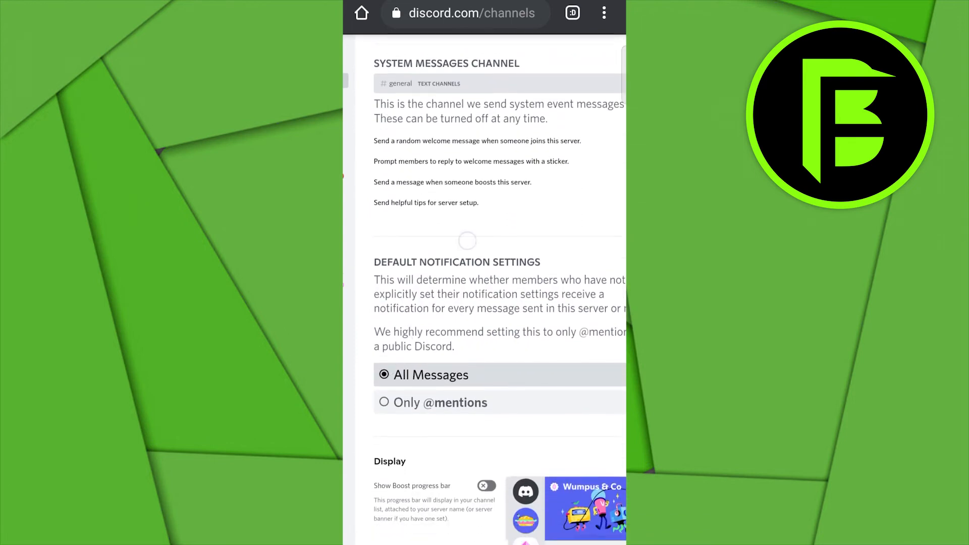
scroll(down, 3)
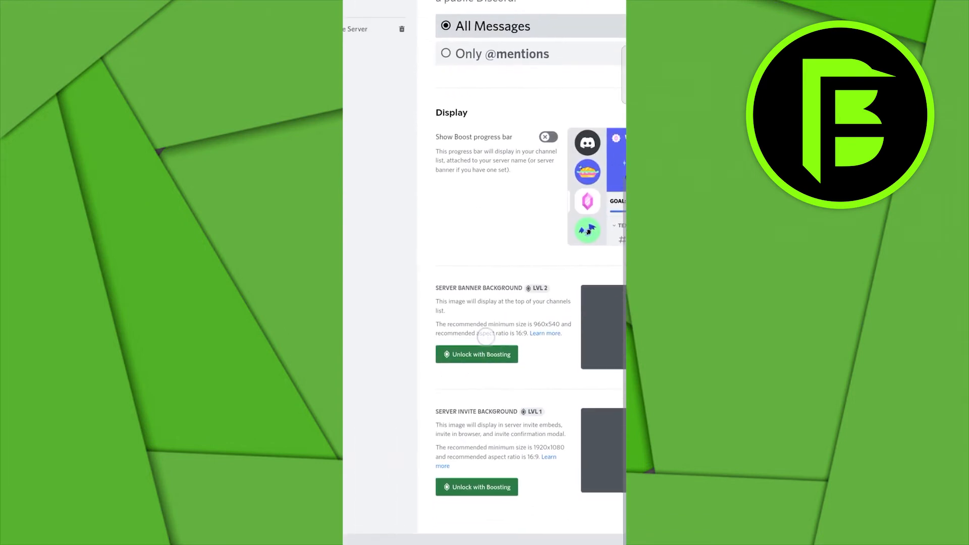